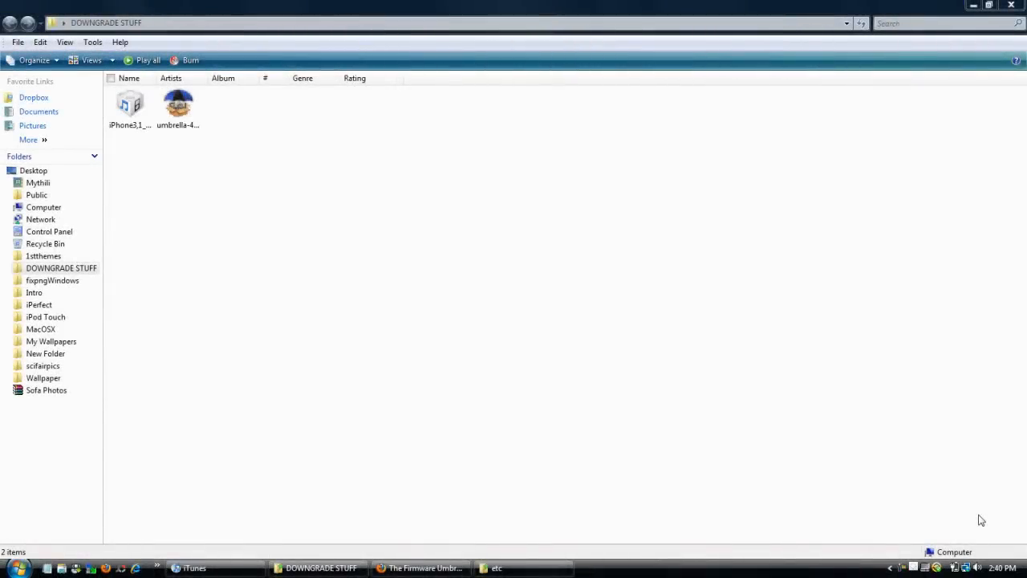
pyautogui.moveTo(216, 554)
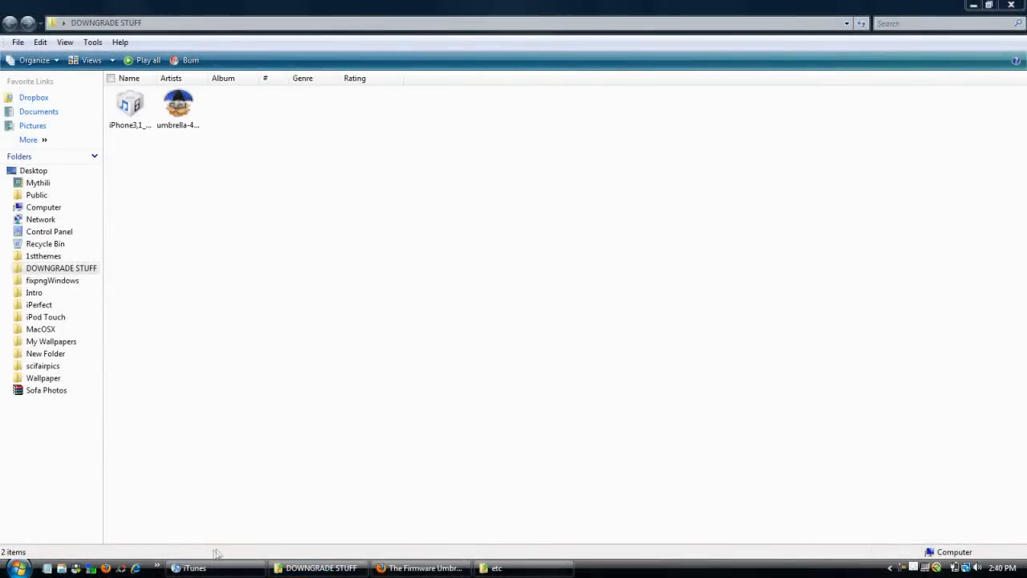
# - Restore iTunes to see the iPhone 4 summary showing software 4.0.2
pyautogui.click(193, 568)
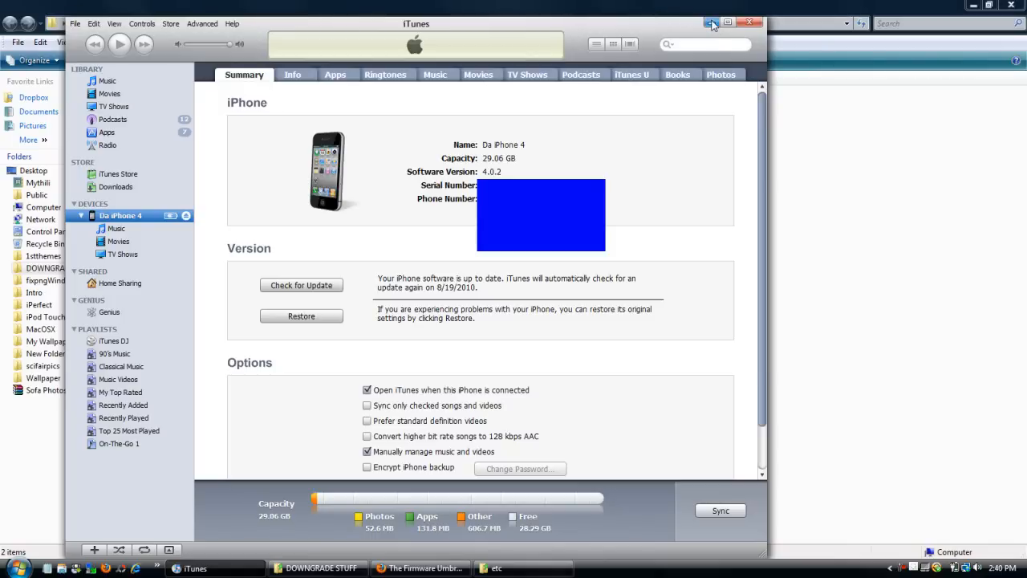
# - Minimize iTunes and select the iPhone3,1_4.0.1_8A306_Restore file and umbrella-4.01.08 in DOWNGRADE STUFF
pyautogui.click(712, 22)
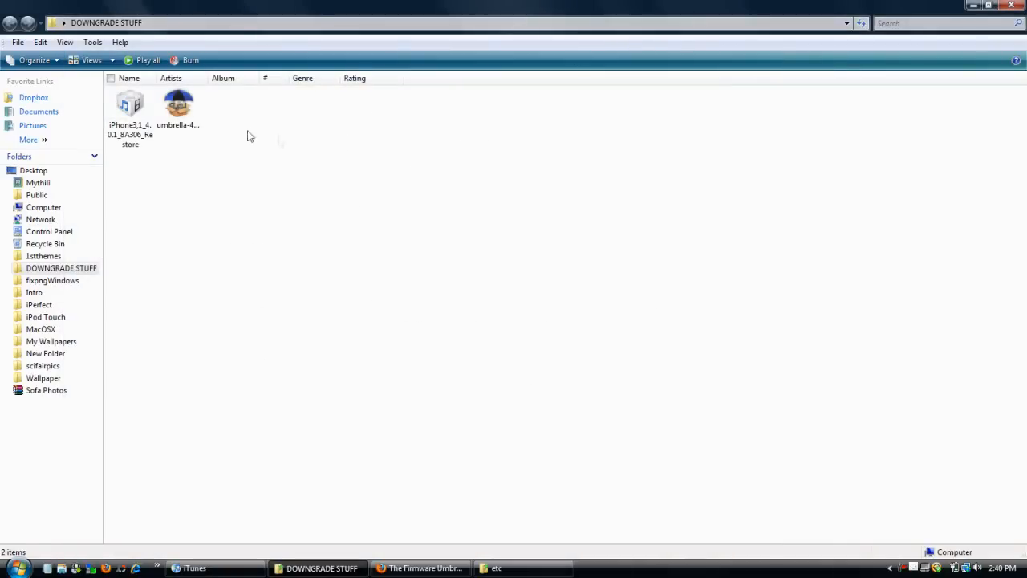
pyautogui.moveTo(131, 109)
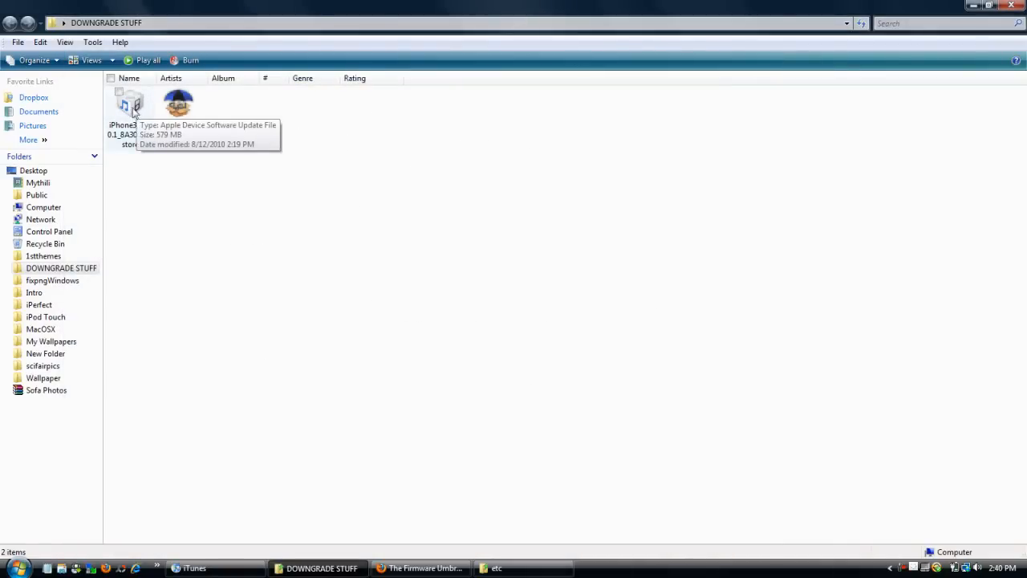
pyautogui.moveTo(149, 92)
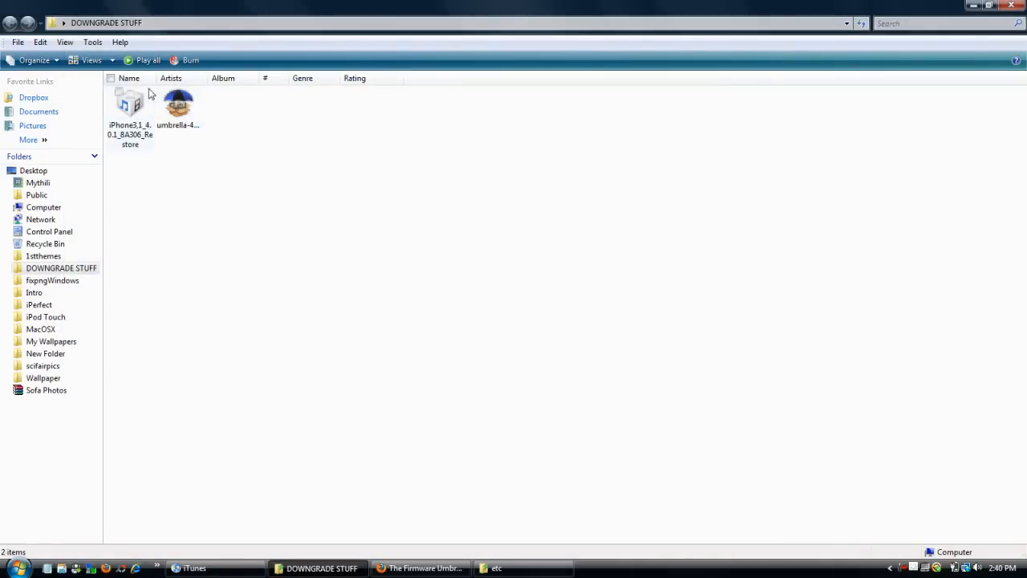
pyautogui.moveTo(128, 108)
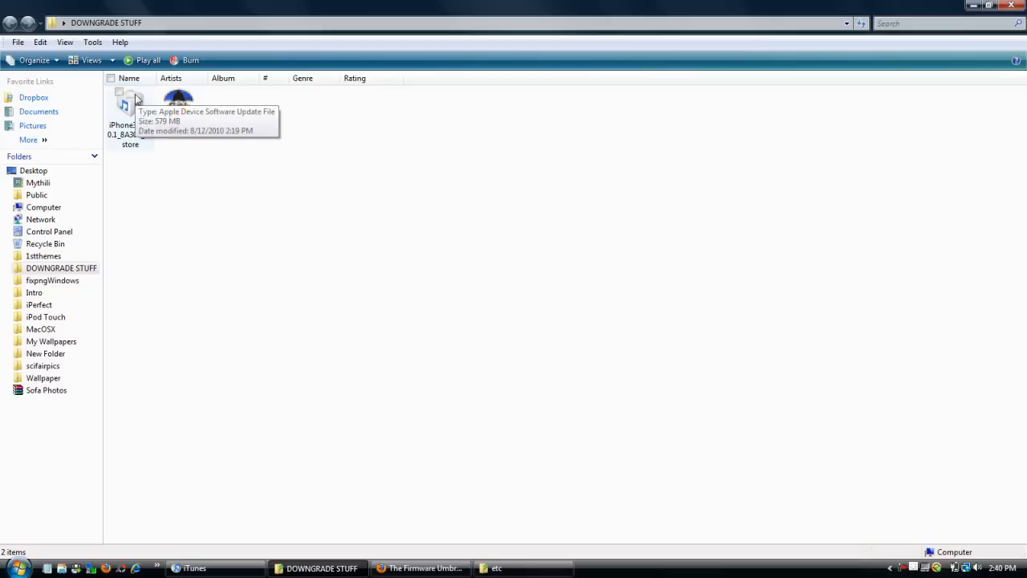
pyautogui.click(177, 109)
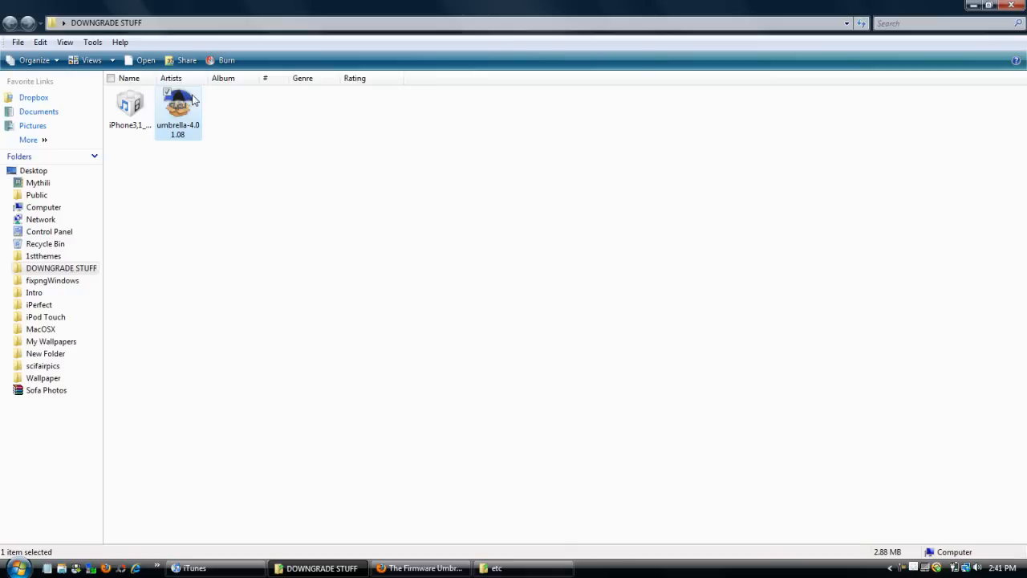
pyautogui.click(421, 568)
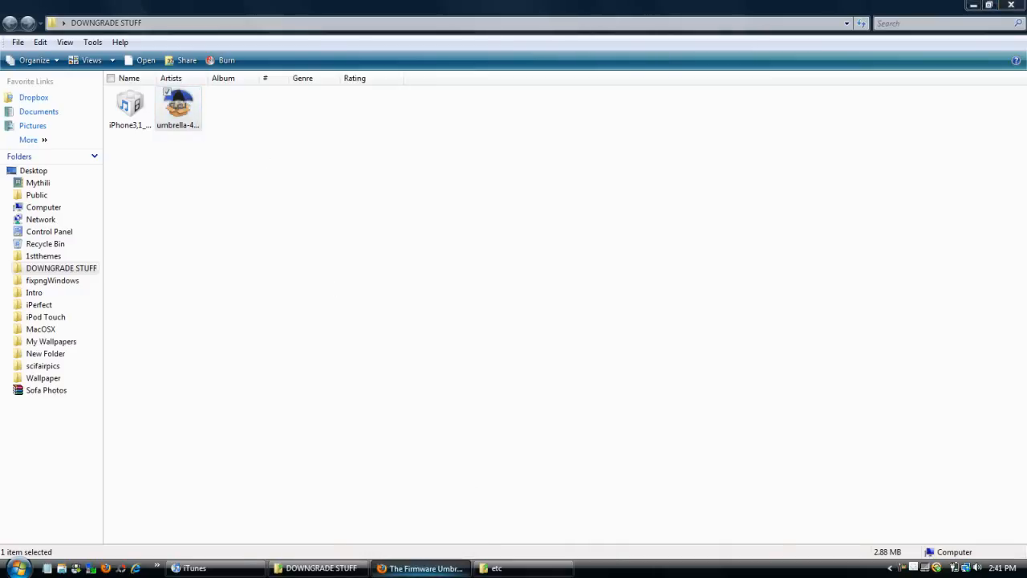
# - Review the TinyUmbrella links and felixbruns.de iPhone 4.0.1 firmware list, then return to DOWNGRADE STUFF
pyautogui.click(421, 569)
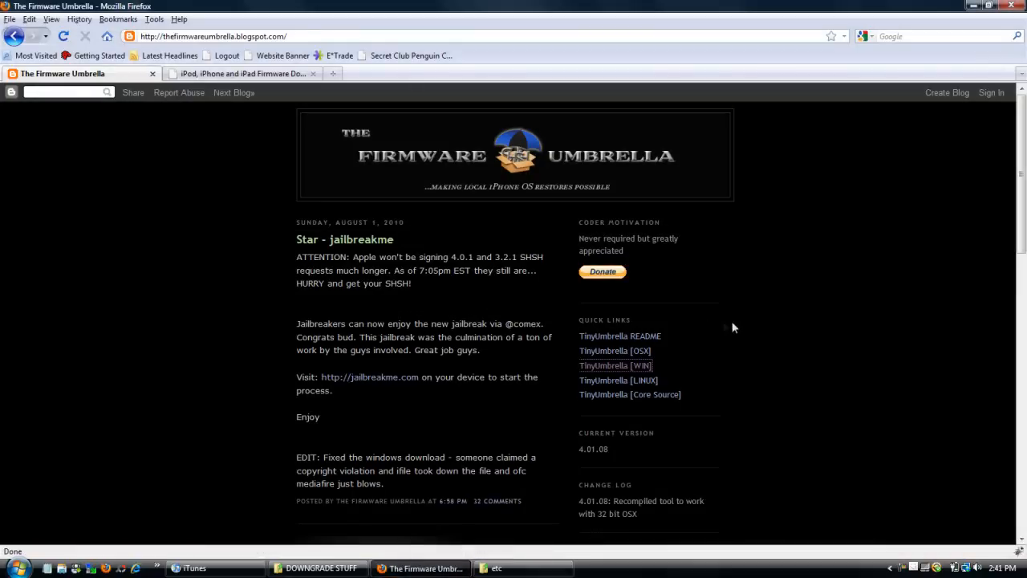
pyautogui.moveTo(732, 328)
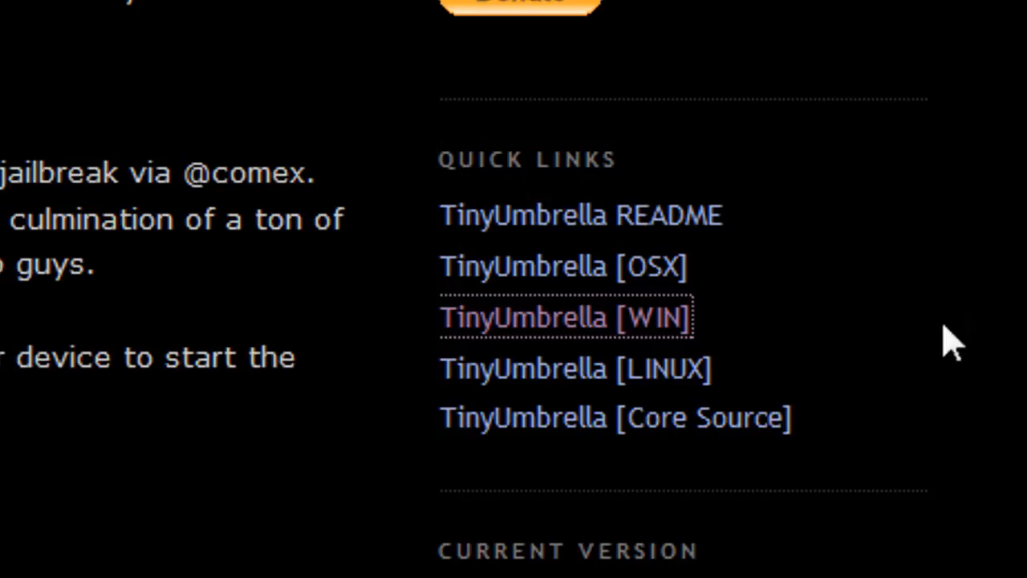
pyautogui.moveTo(554, 266)
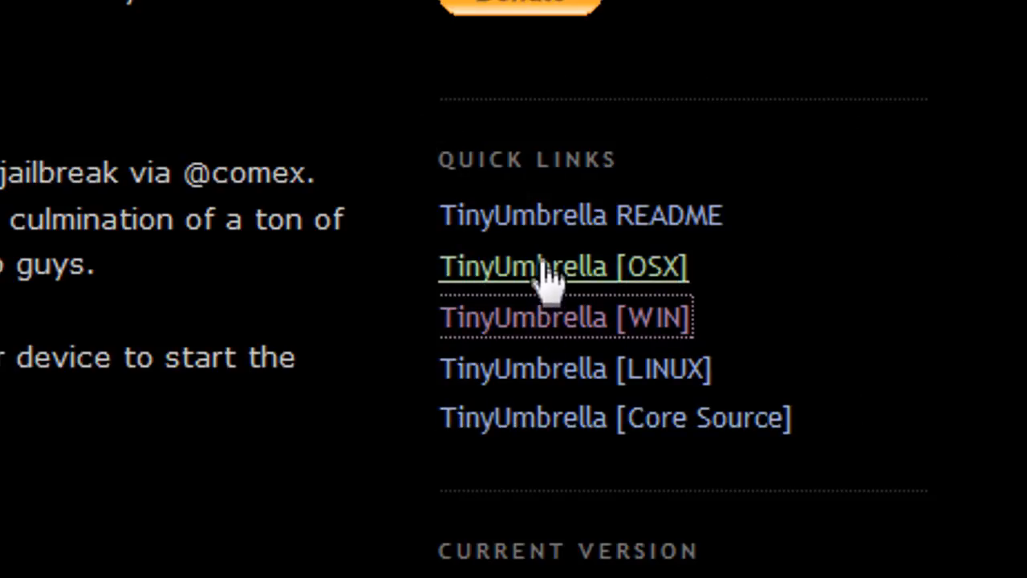
pyautogui.moveTo(525, 357)
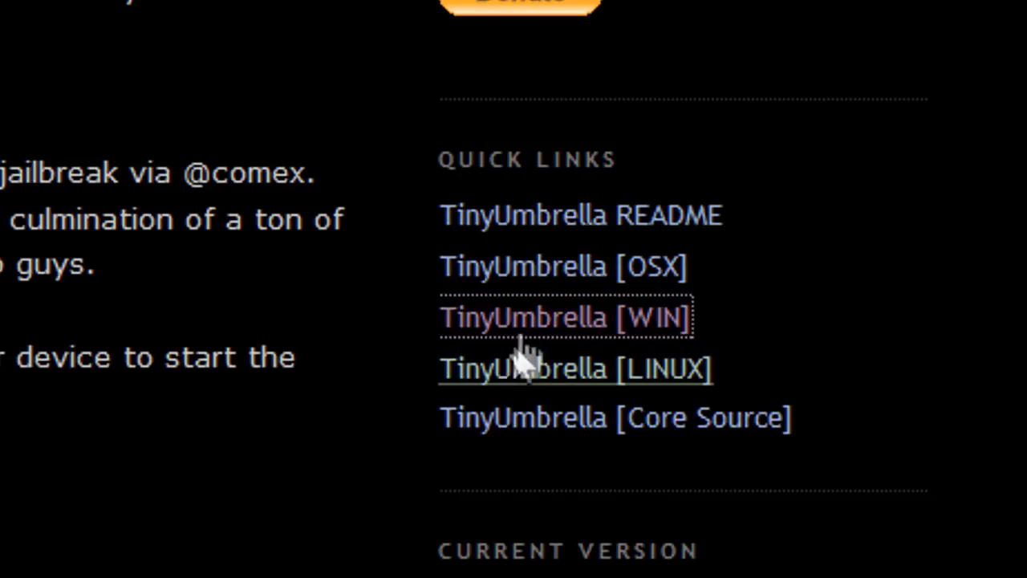
pyautogui.moveTo(770, 345)
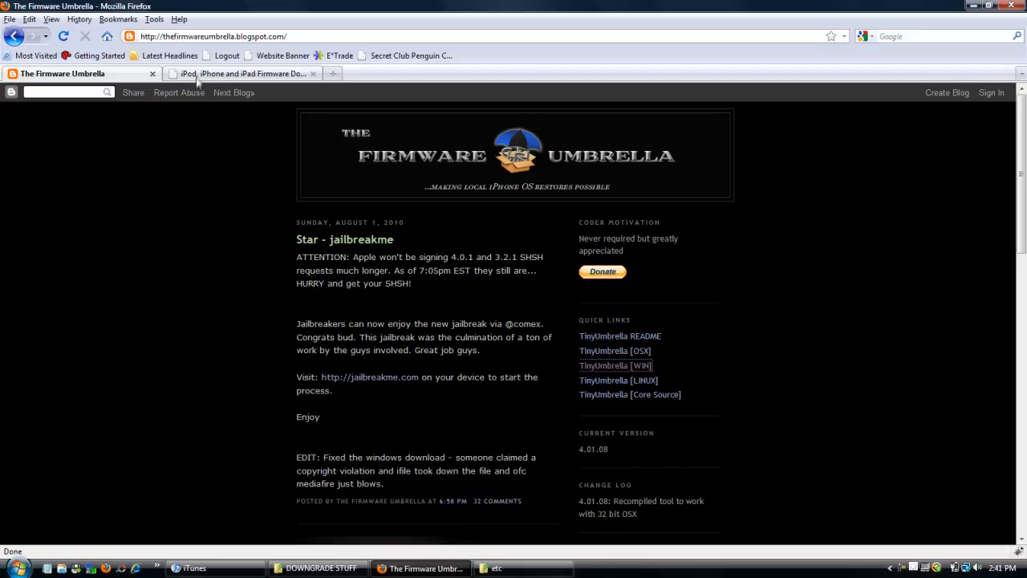
pyautogui.click(241, 73)
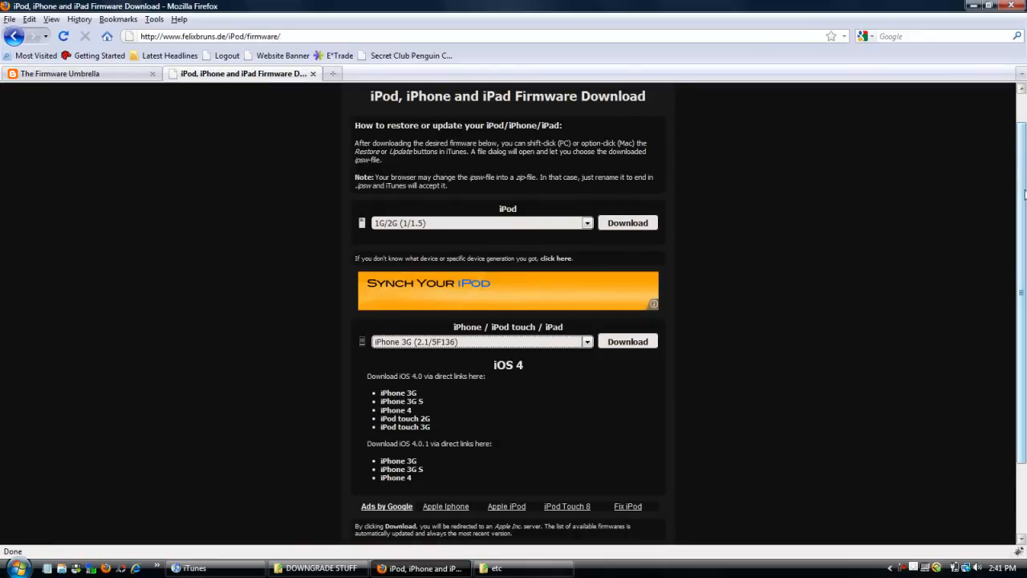
pyautogui.scroll(-3)
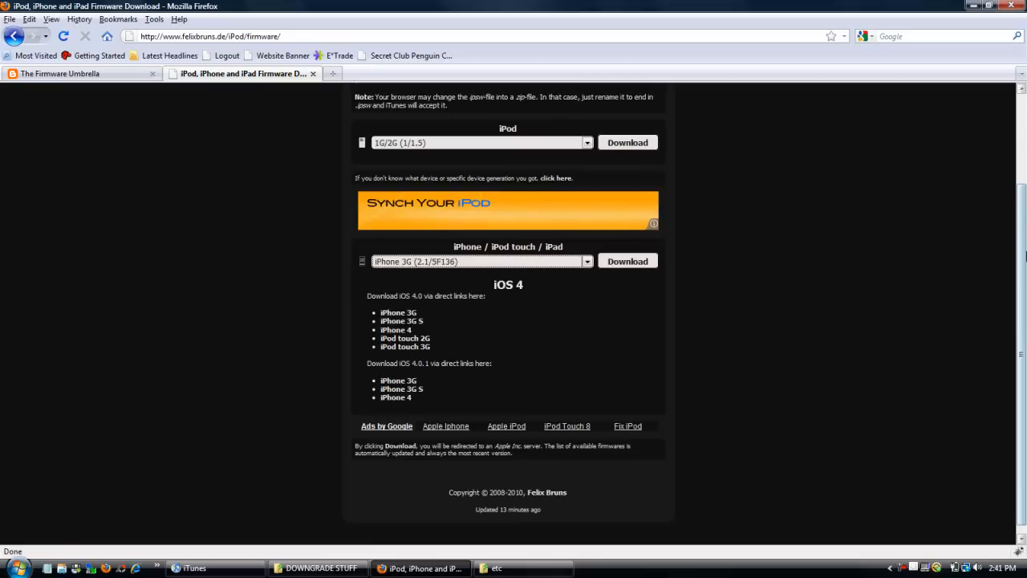
pyautogui.moveTo(386, 308)
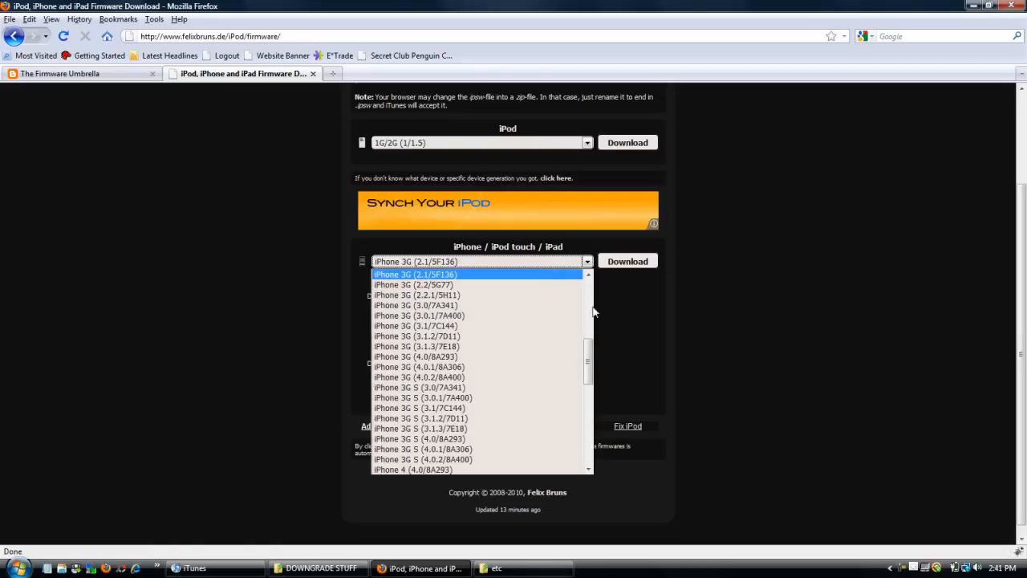
pyautogui.scroll(-3)
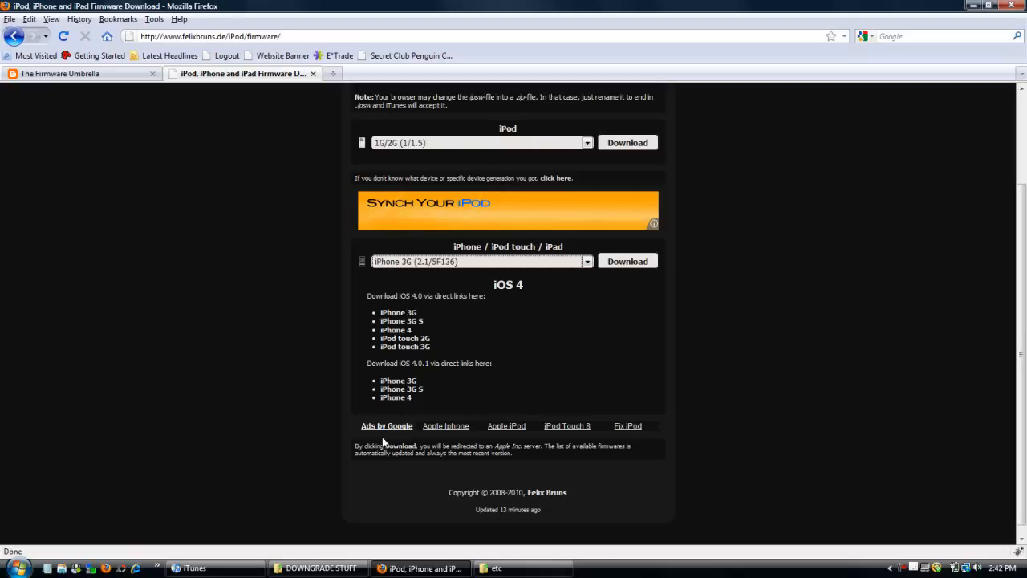
pyautogui.click(317, 567)
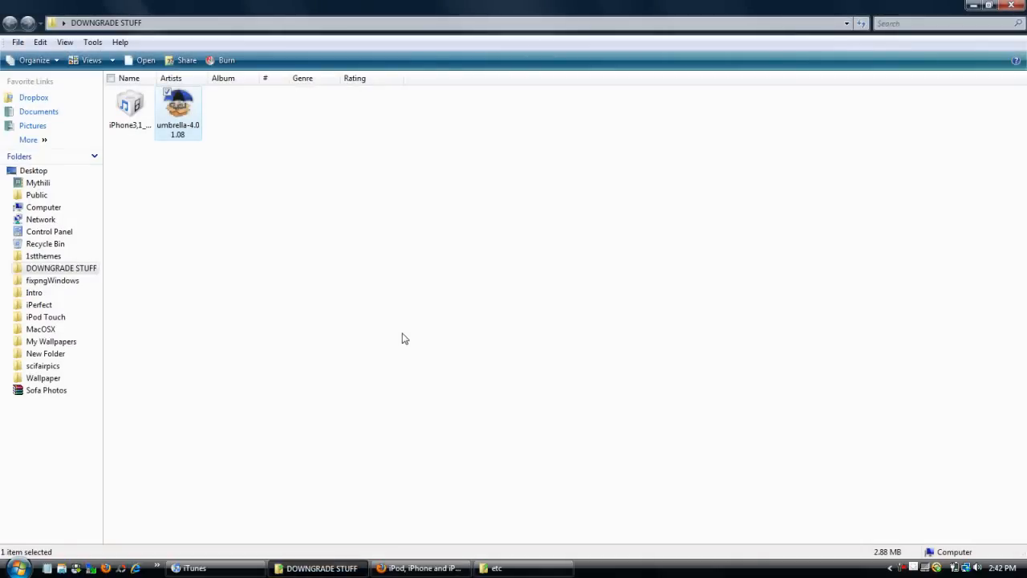
# - Deselect the umbrella file and maximize the Windows\System32\drivers\etc folder containing hosts
pyautogui.click(404, 338)
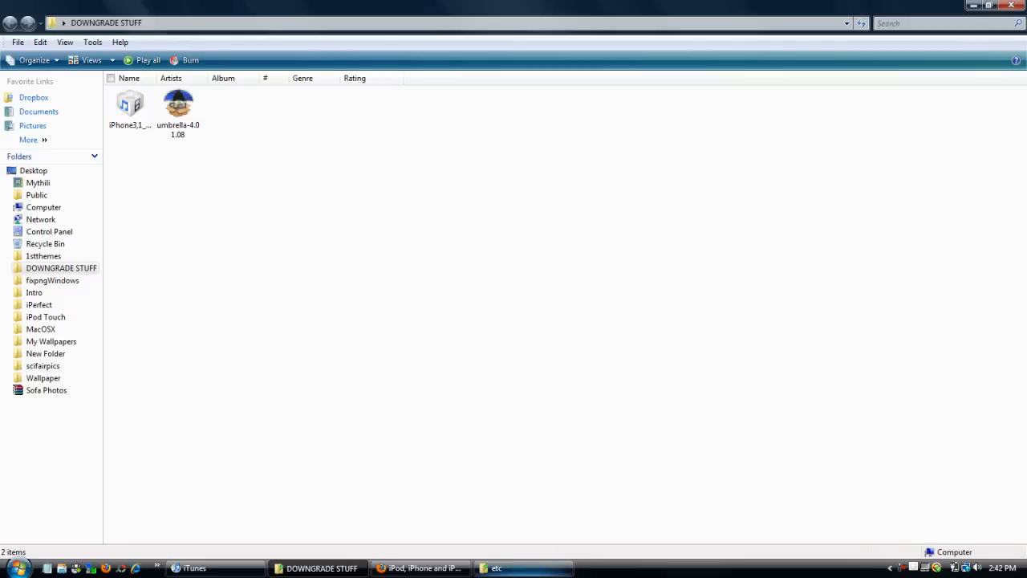
pyautogui.click(522, 568)
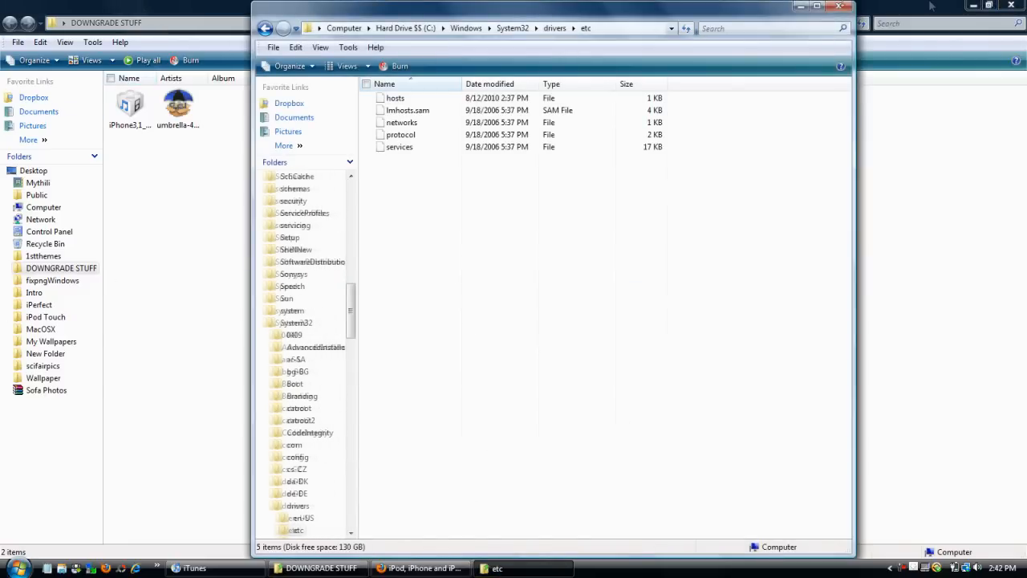
pyautogui.click(817, 7)
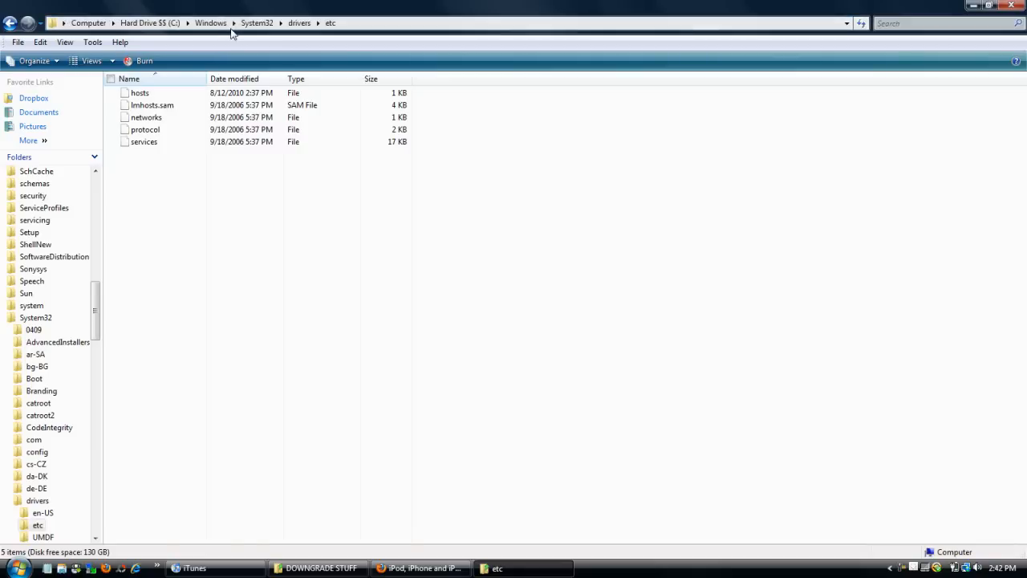
pyautogui.moveTo(152, 48)
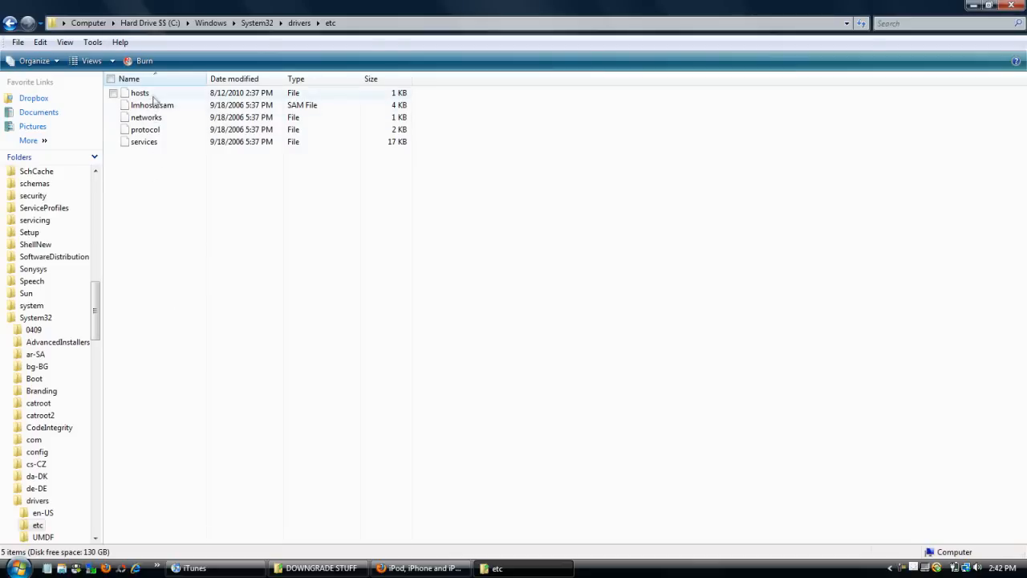
pyautogui.moveTo(140, 92)
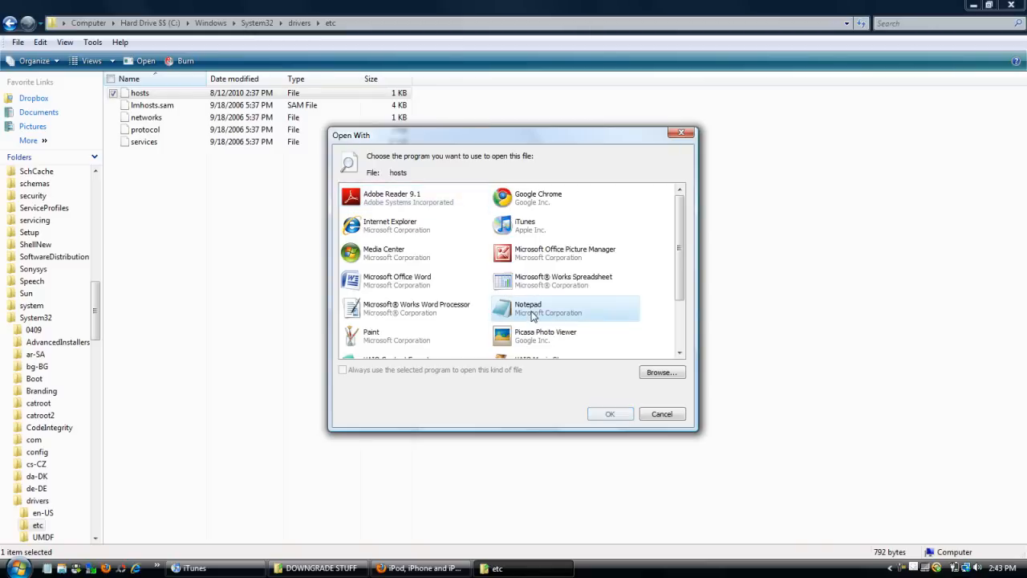
# - Open the hosts file with Notepad
pyautogui.click(534, 308)
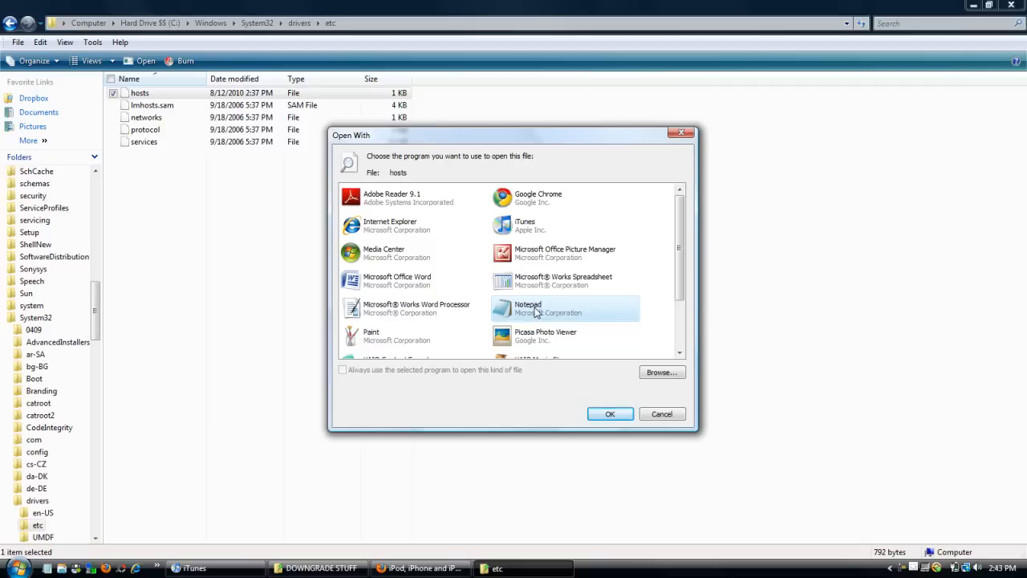
pyautogui.click(610, 414)
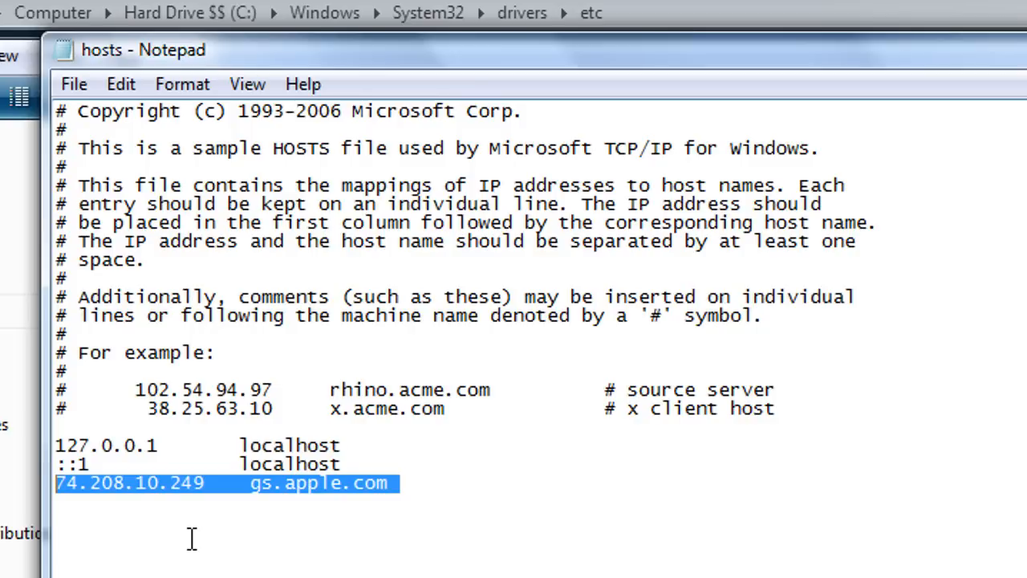
pyautogui.moveTo(492, 503)
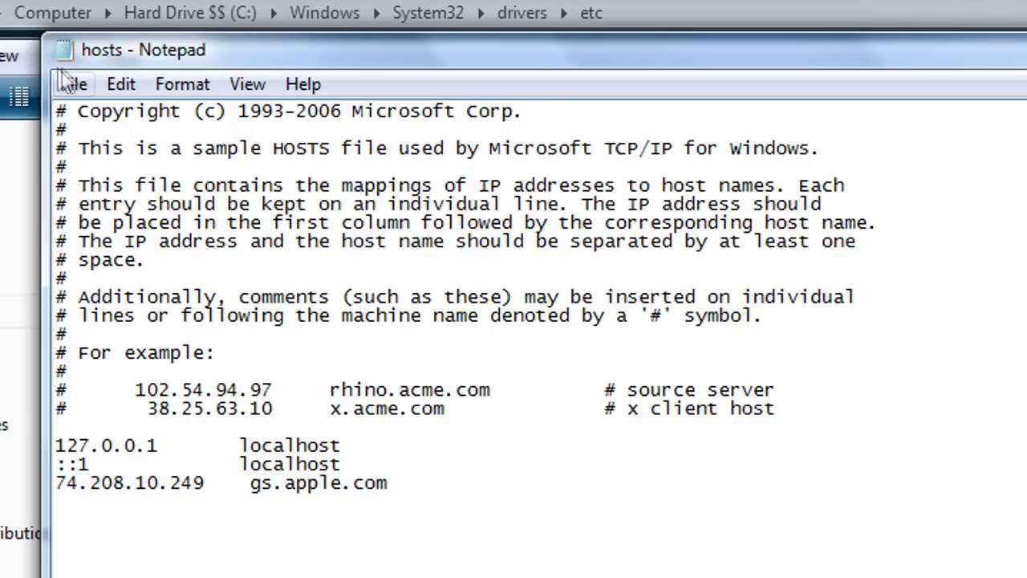
# - Save hosts with the 74.208.10.249 gs.apple.com entry and close the etc folder
pyautogui.click(73, 84)
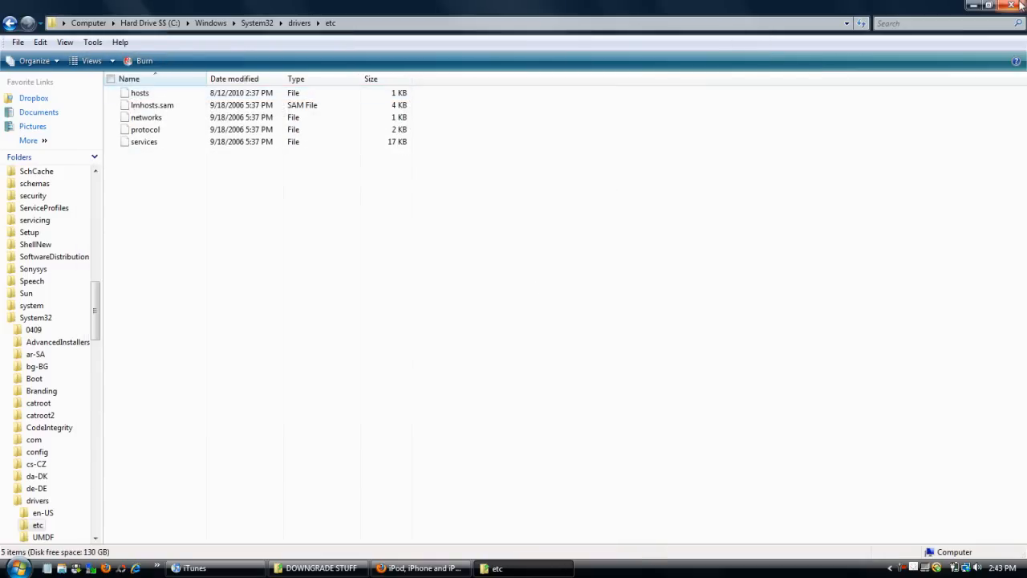
pyautogui.click(321, 568)
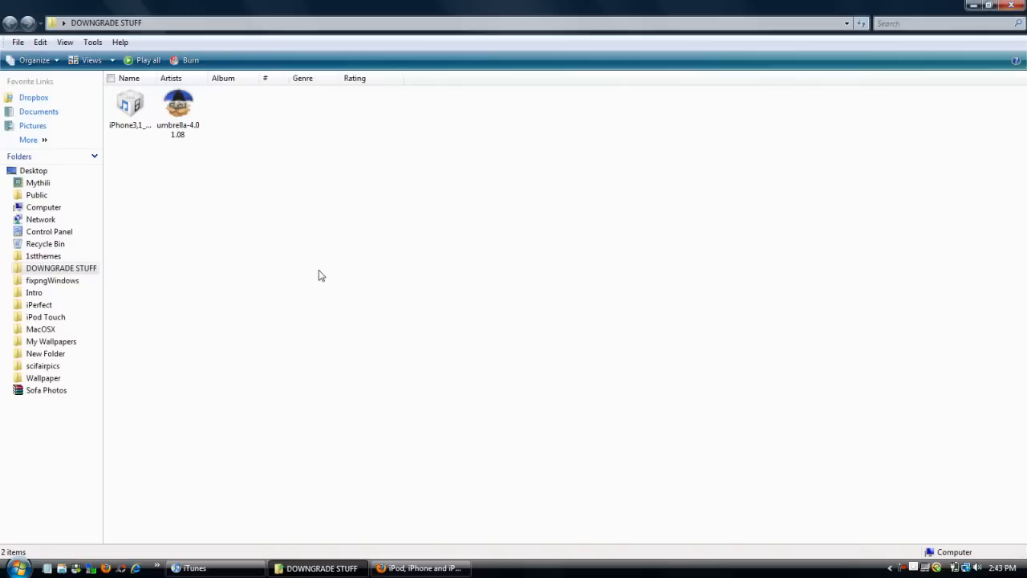
pyautogui.click(194, 567)
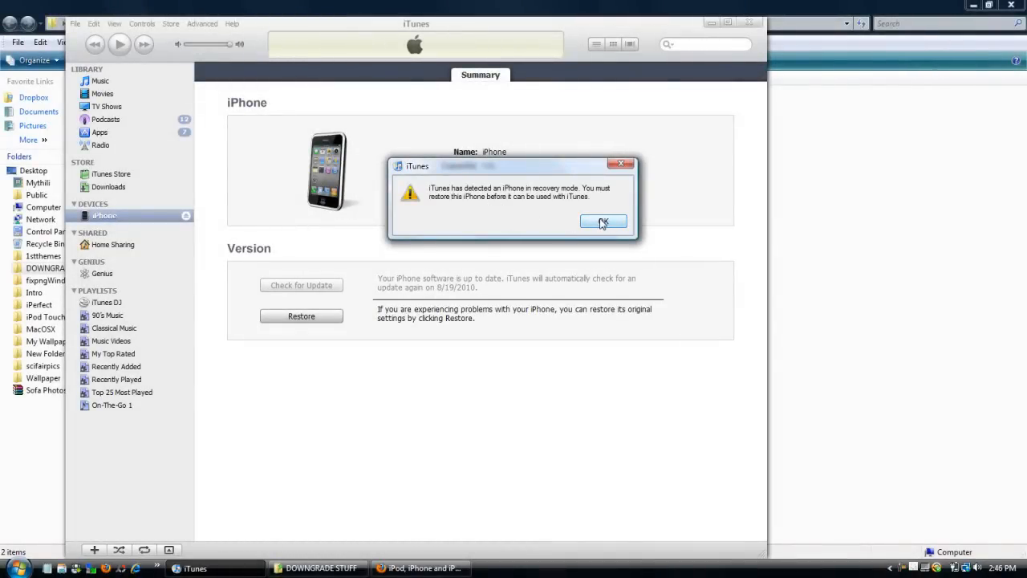
# - Dismiss the recovery-mode alert and Shift-restore using iPhone3,1_4.0.1_8A306_Restore.ipsw
pyautogui.click(603, 222)
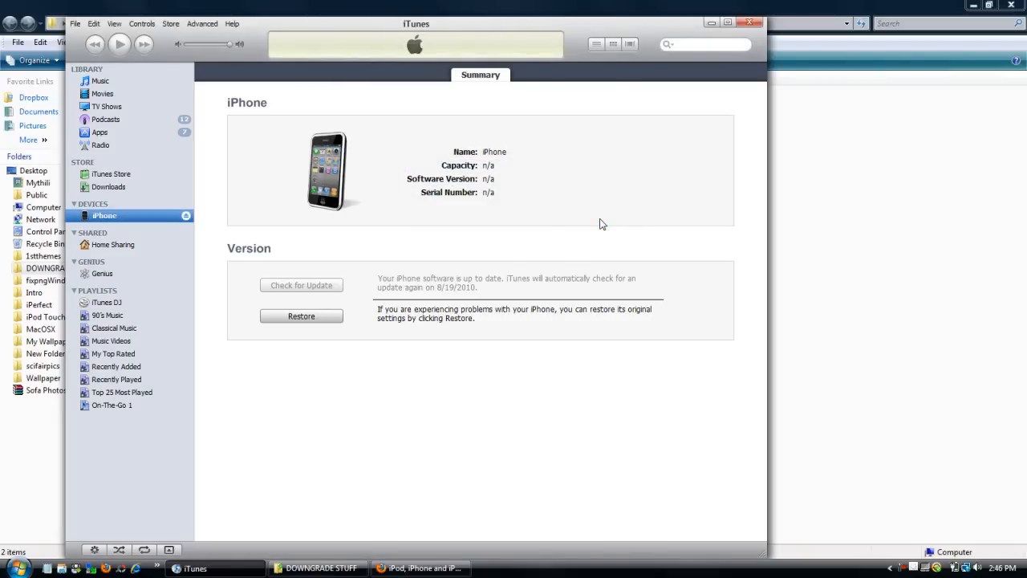
pyautogui.moveTo(282, 319)
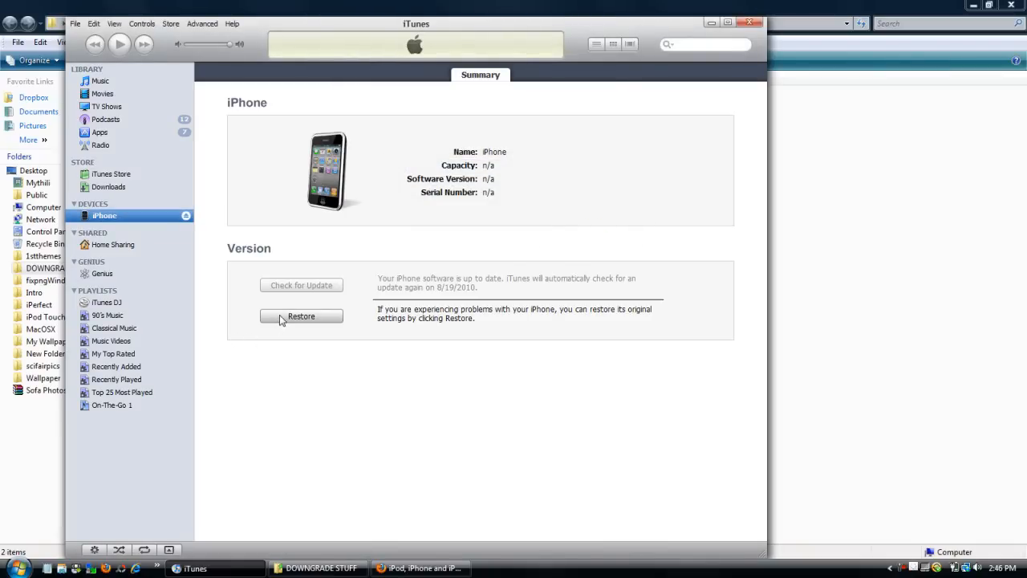
pyautogui.click(301, 315)
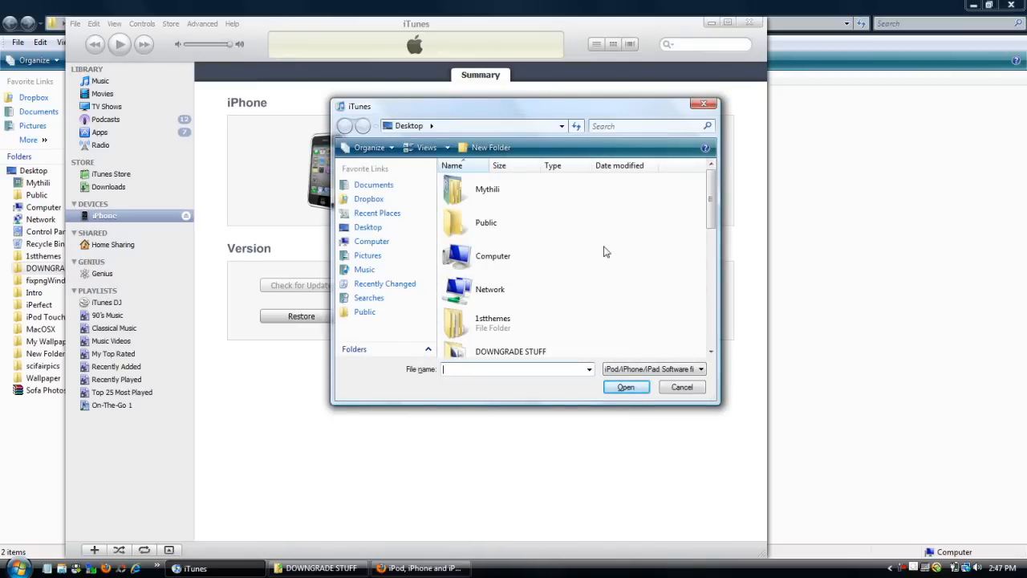
pyautogui.scroll(-3)
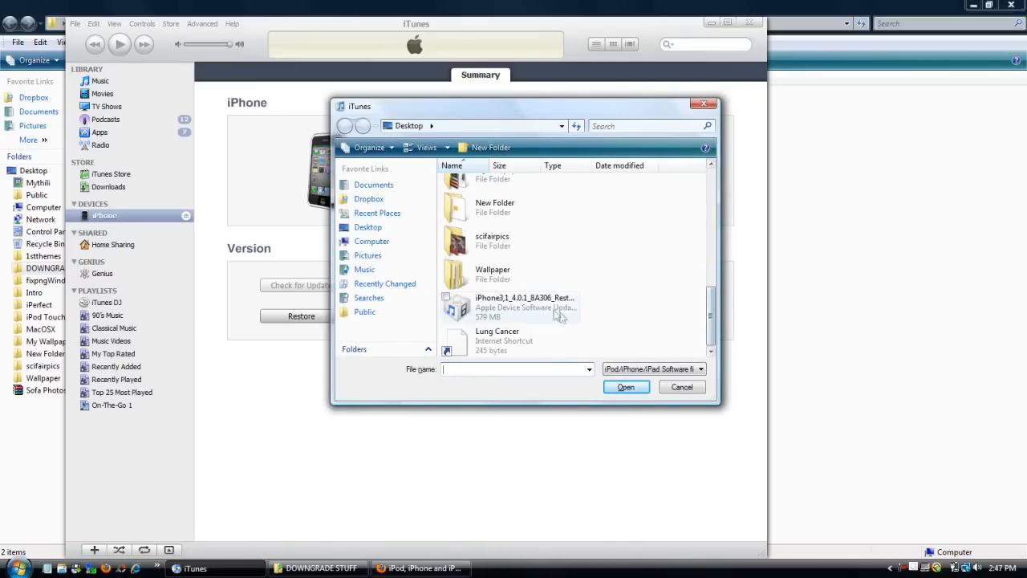
pyautogui.click(525, 308)
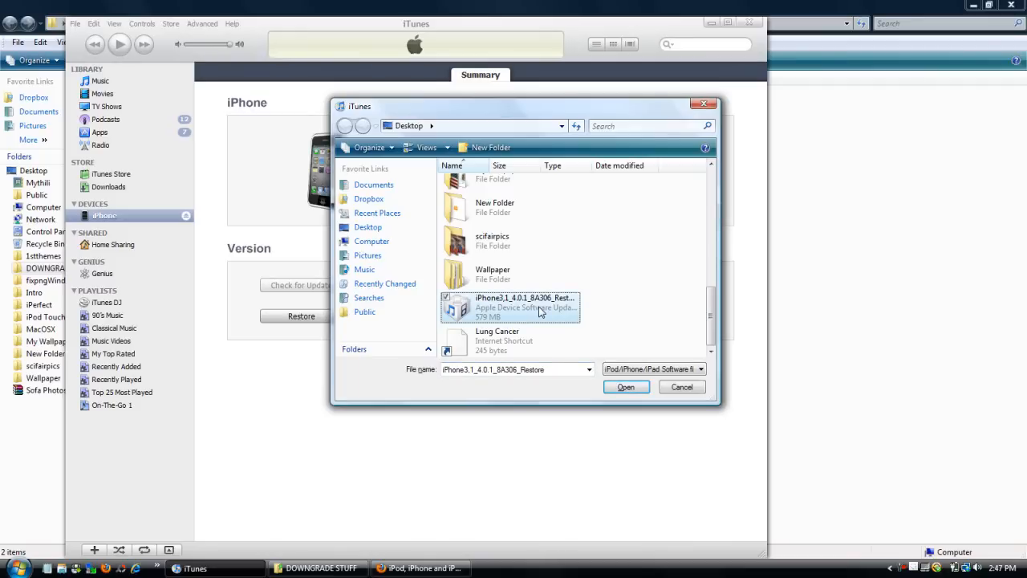
pyautogui.click(626, 387)
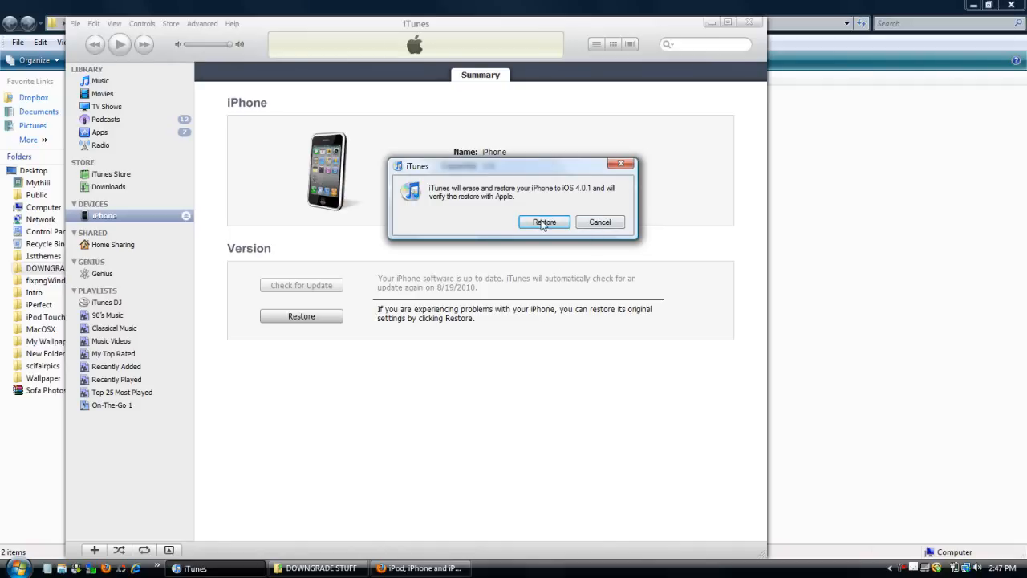
pyautogui.click(544, 222)
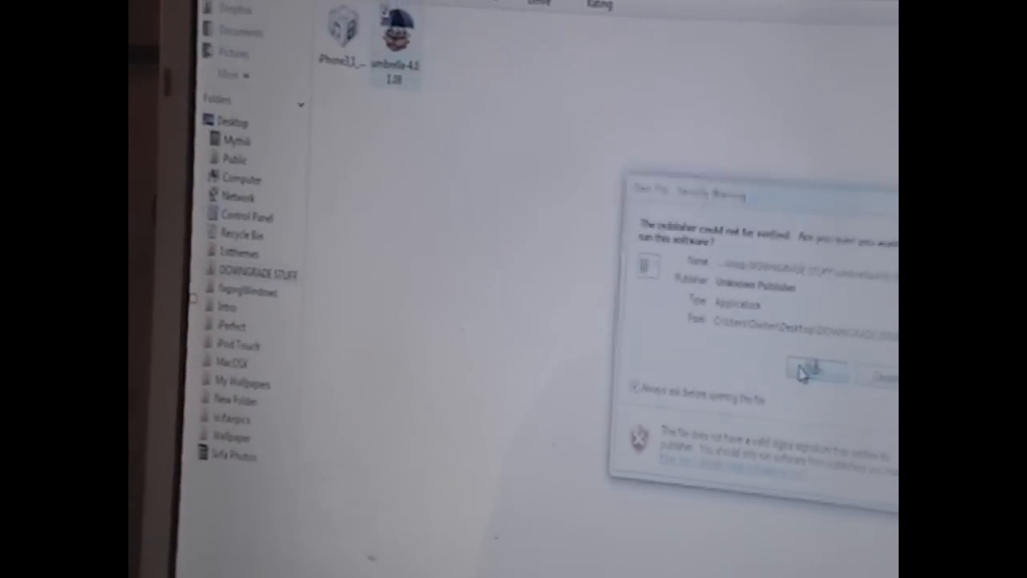
# - Allow the unverified umbrella program to run and dismiss its SHSH signing notice
pyautogui.click(814, 371)
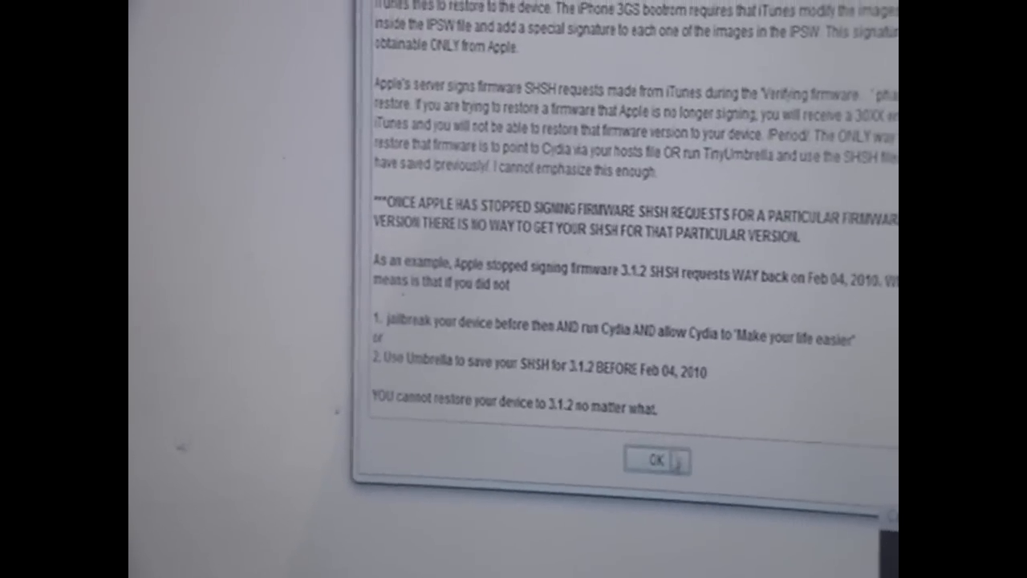
pyautogui.click(651, 459)
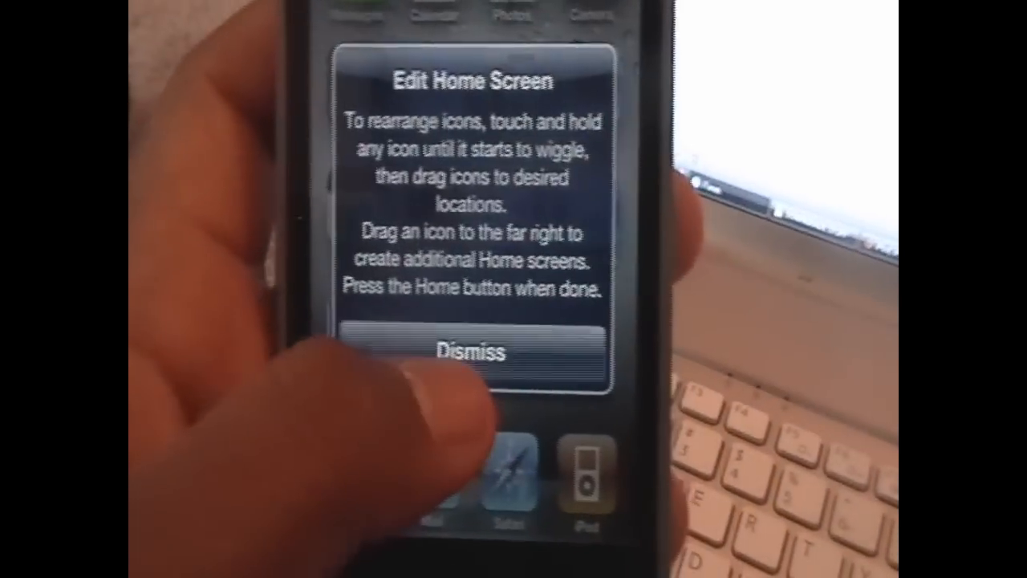
# - Dismiss the Edit Home Screen tip and view Settings About showing version 4.0.1 (8A306)
pyautogui.click(469, 353)
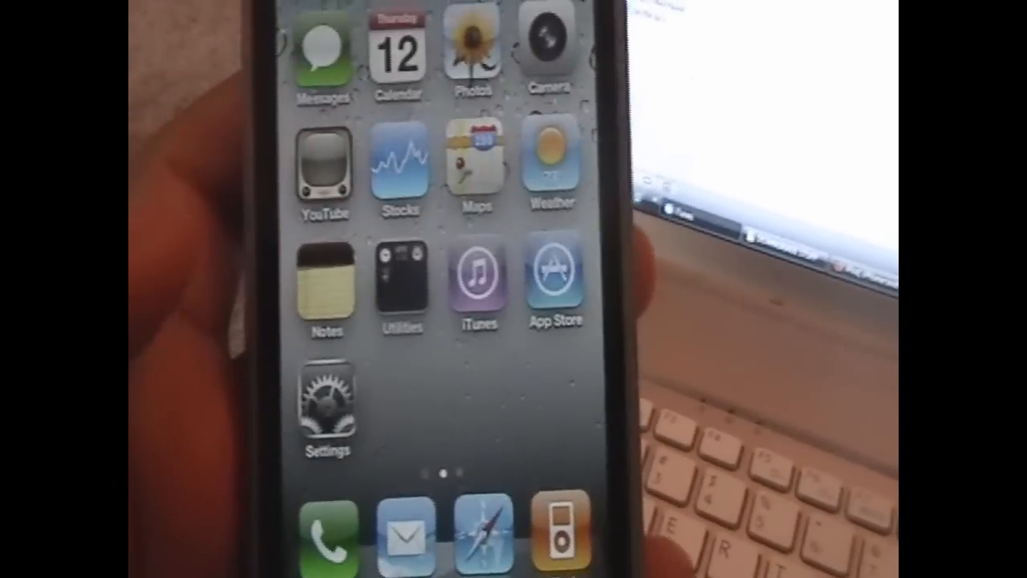
pyautogui.click(325, 405)
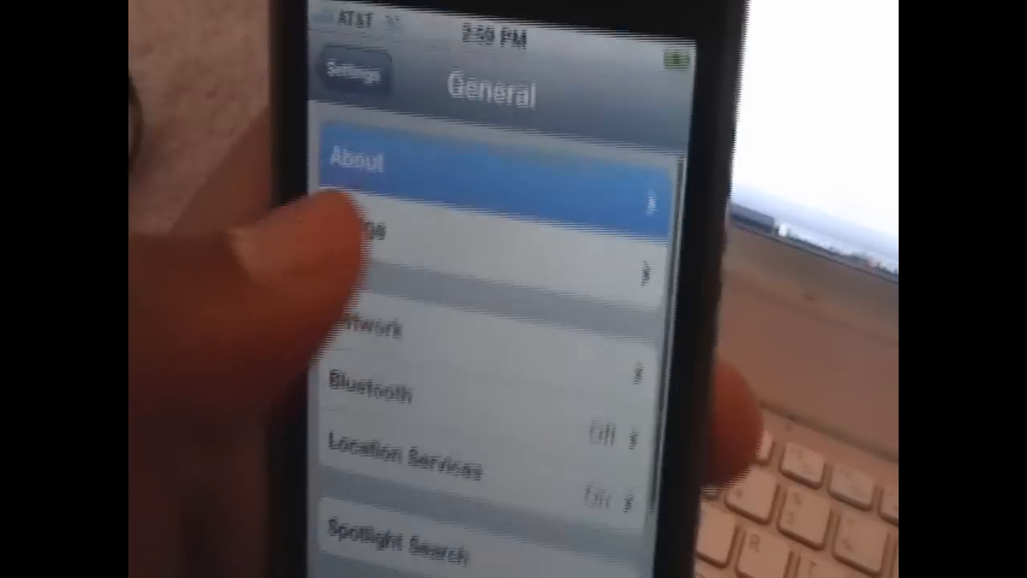
pyautogui.click(370, 156)
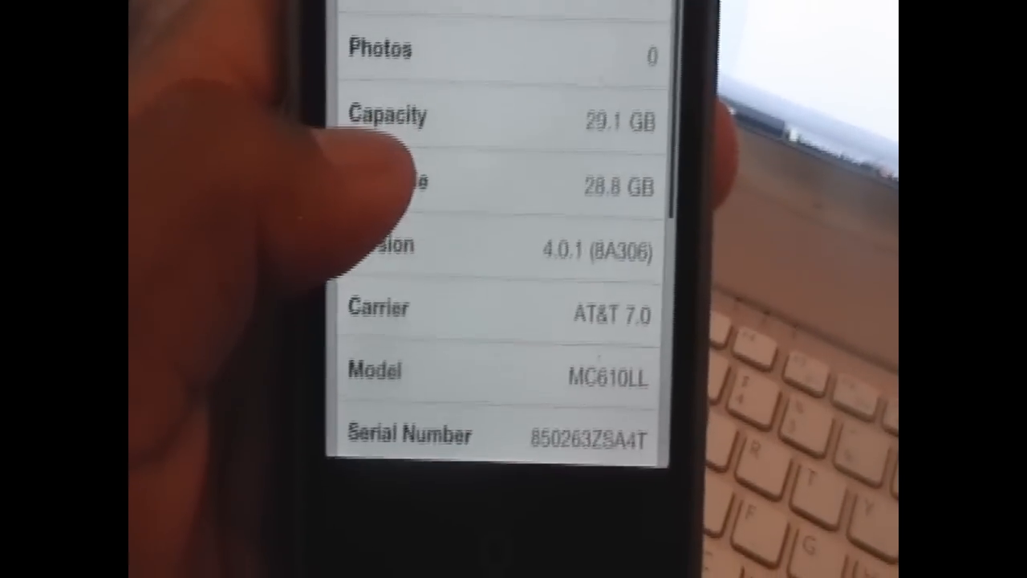